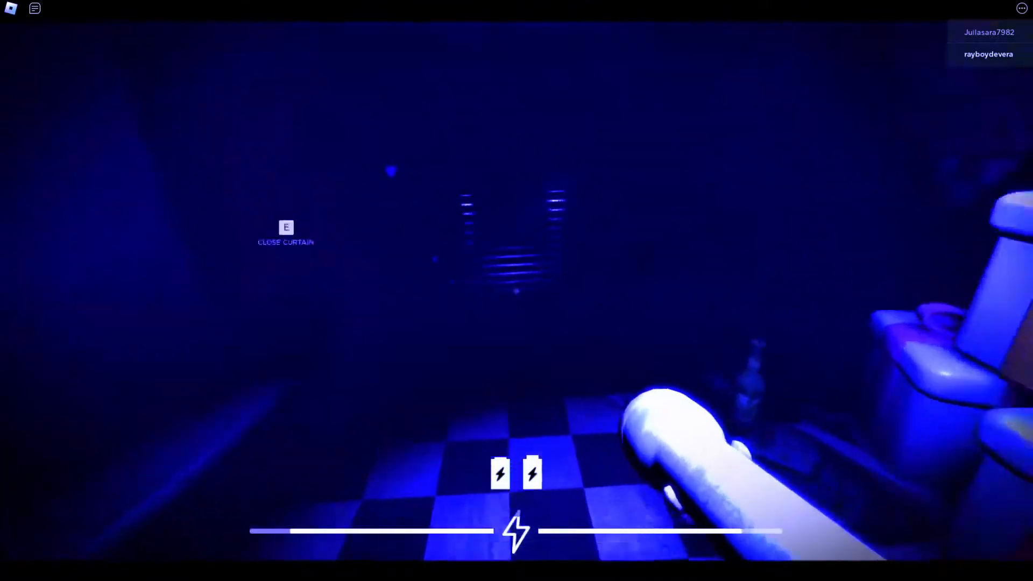
Close the restroom stall curtain and hide inside the vent-like spot.
key("e")
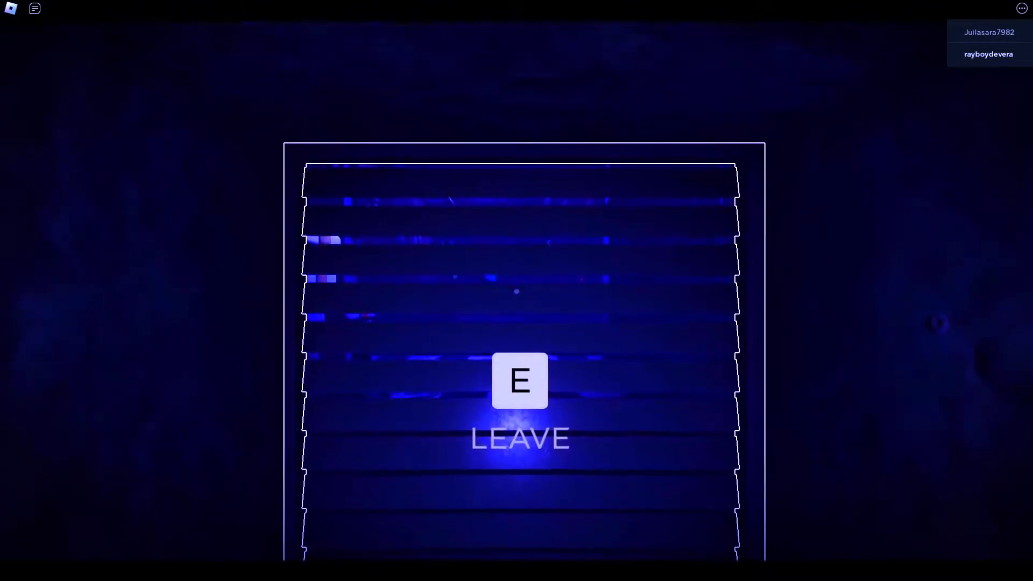
Leave the hiding spot, cross the pizzeria, and open the door into the map-and-clock room.
key("e")
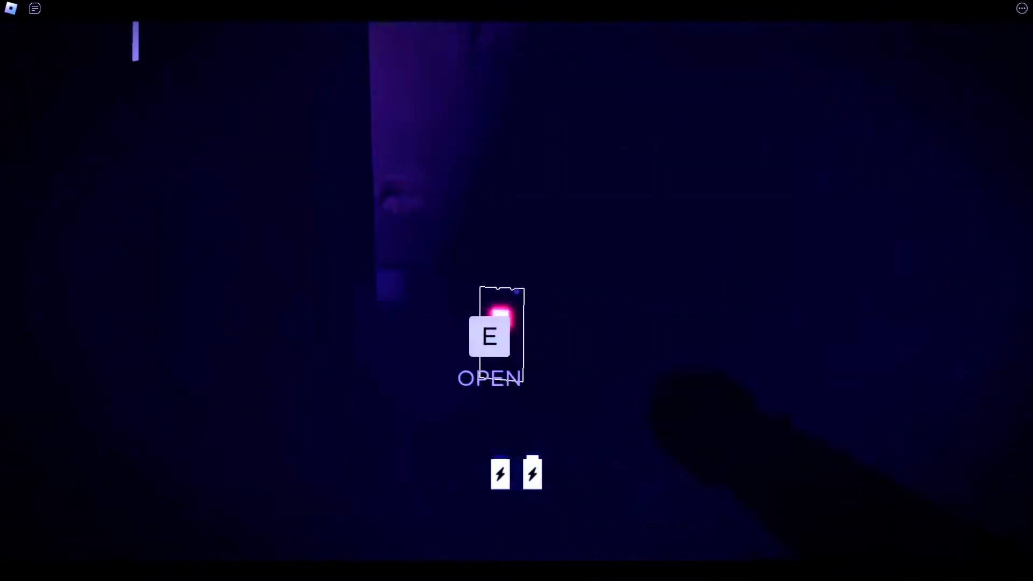
key("e")
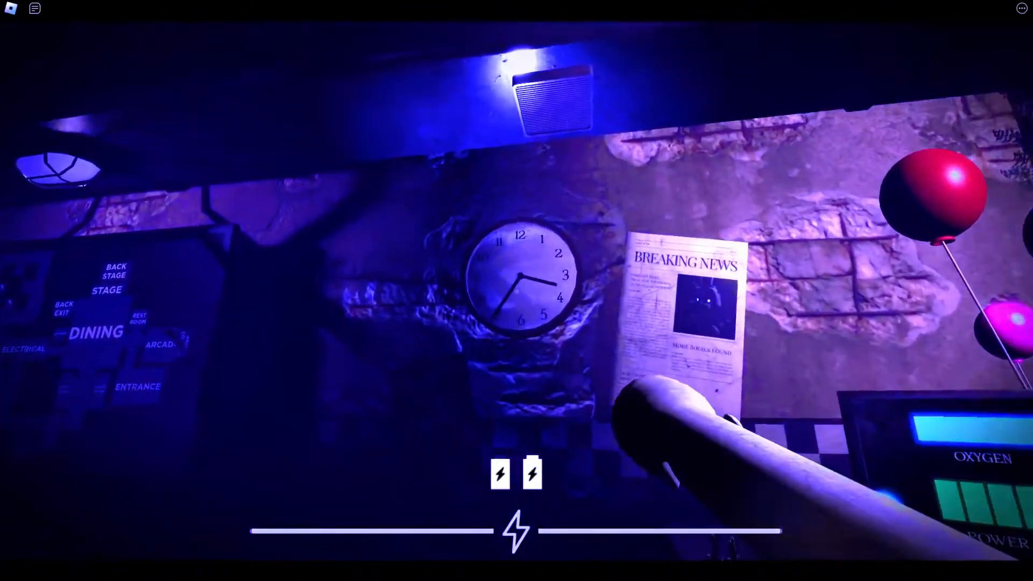